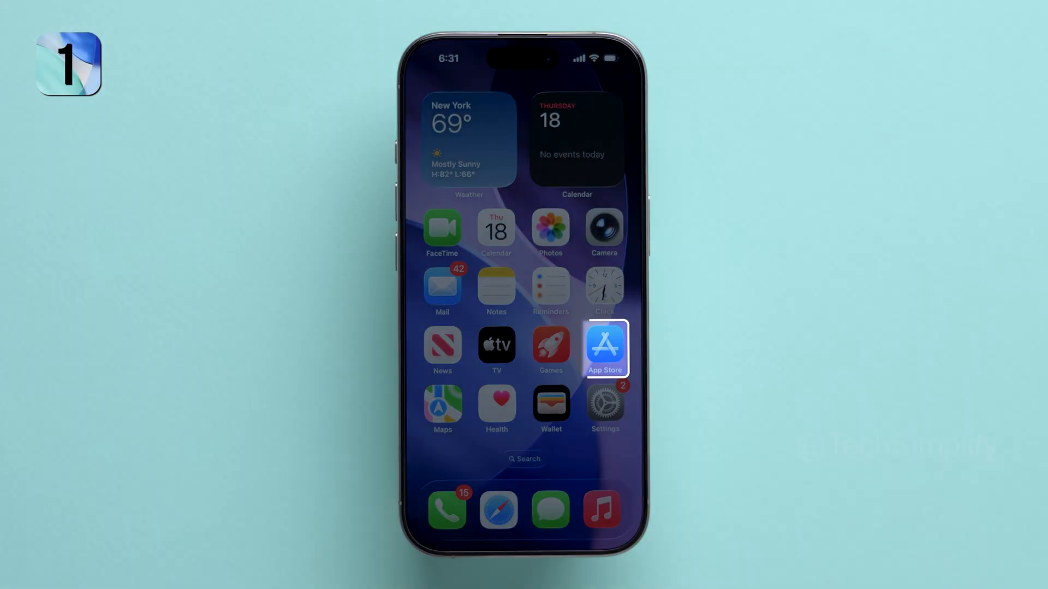
- Update all pending apps from the App Store account page, including Truecaller and Google Photos
left_click(604, 349)
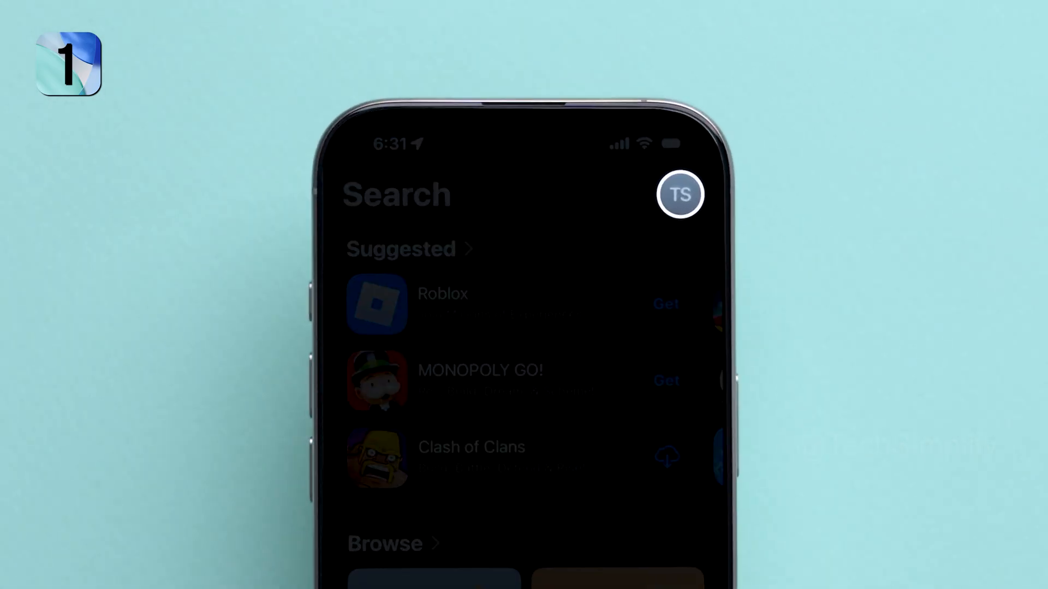
left_click(680, 193)
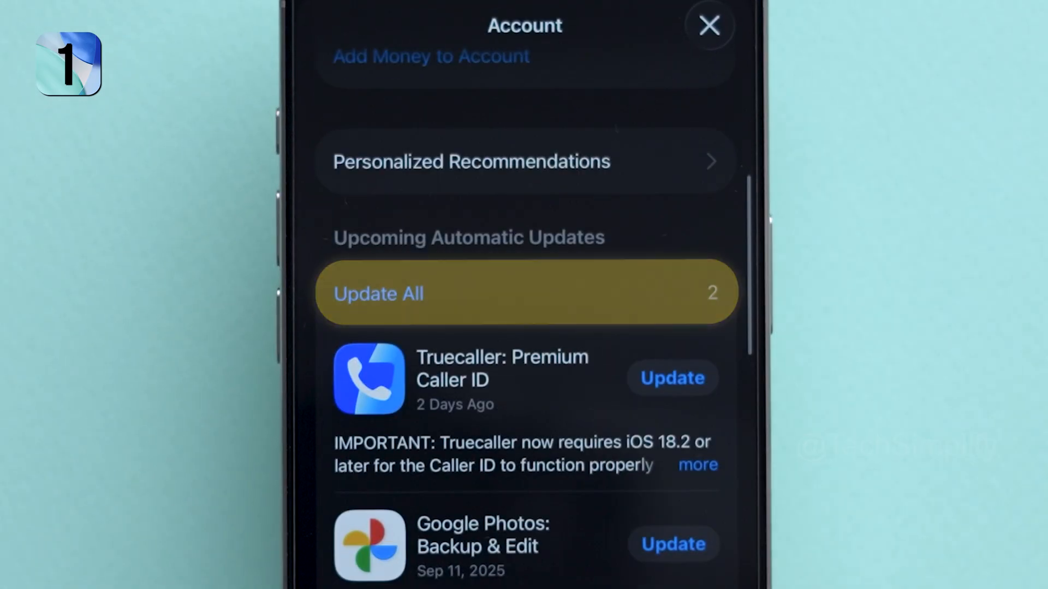
left_click(524, 293)
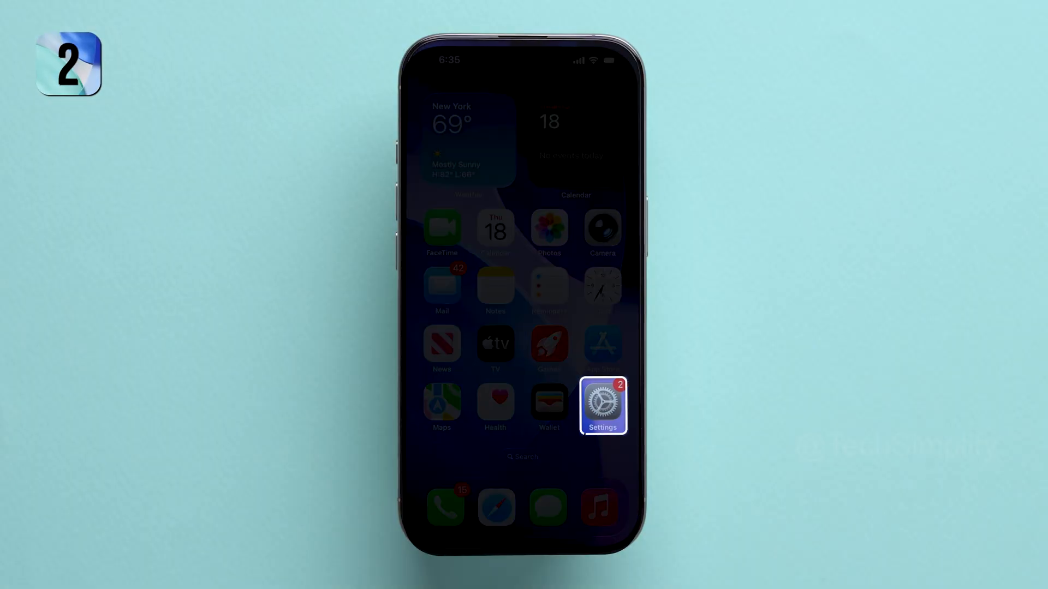
- Open Background App Refresh under General to restrict background refreshing, then reopen Settings
left_click(602, 406)
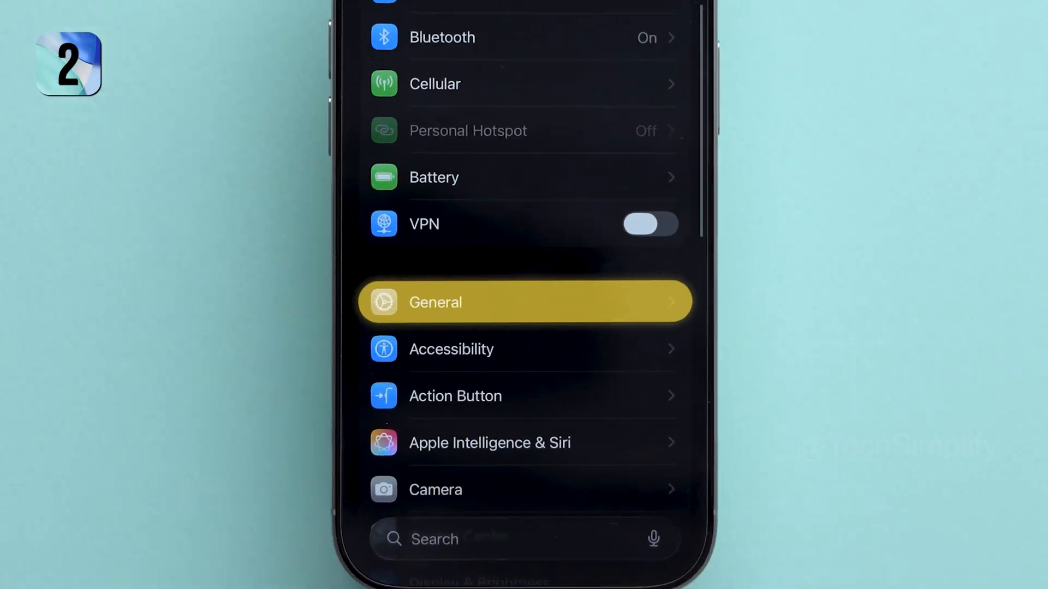
scroll("down", 3)
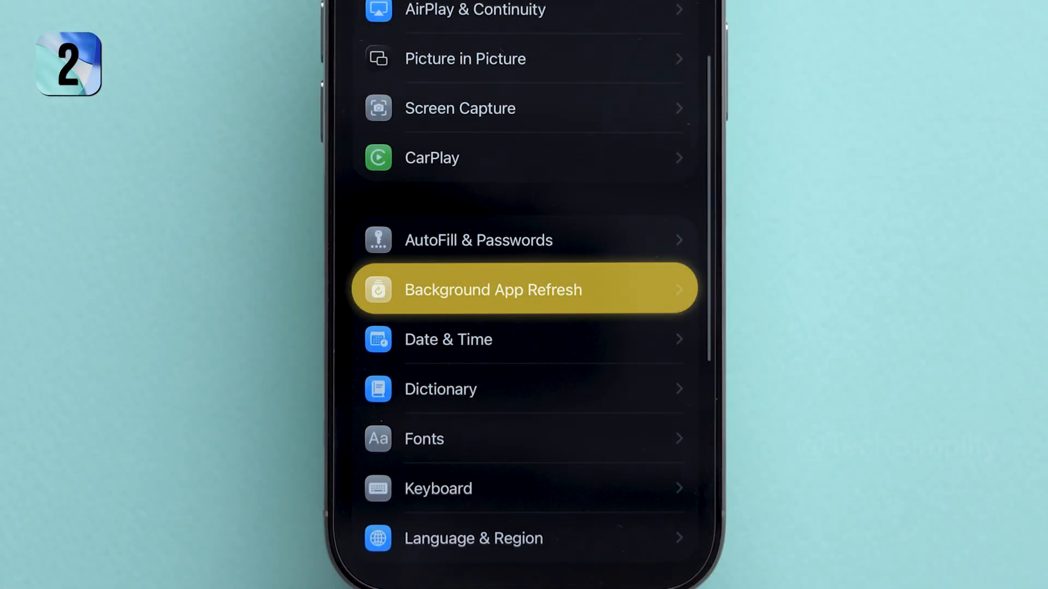
left_click(523, 289)
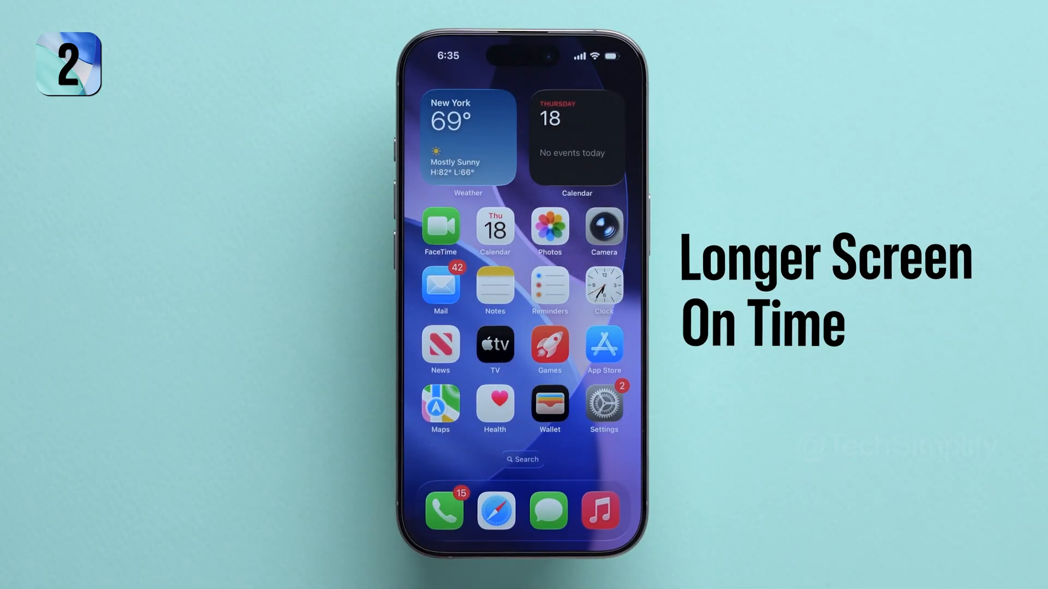
left_click(602, 408)
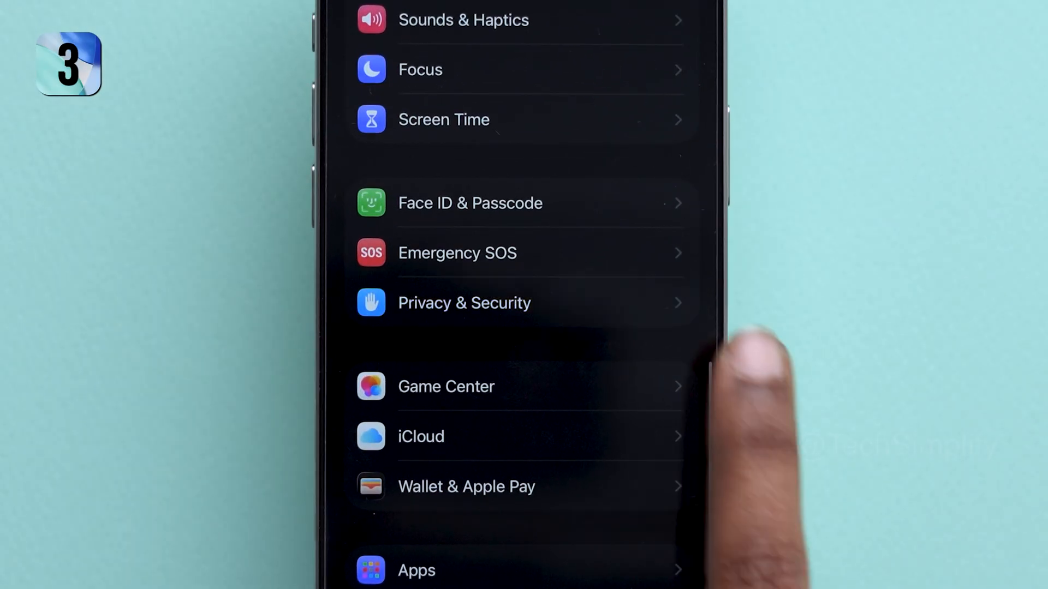
- Set App Store location access to While Using the App with Precise Location off
left_click(464, 302)
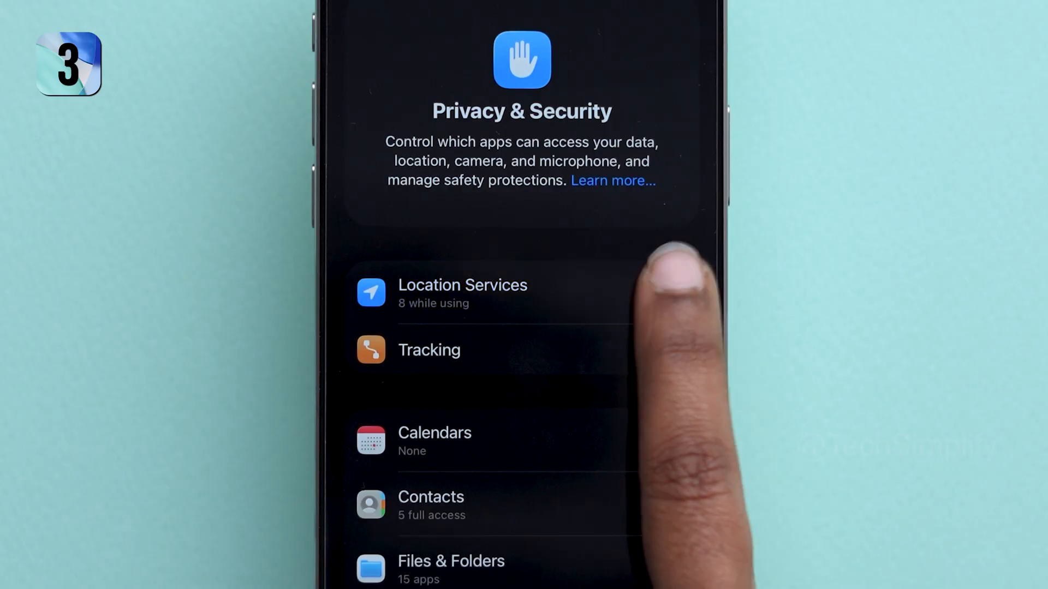
left_click(462, 293)
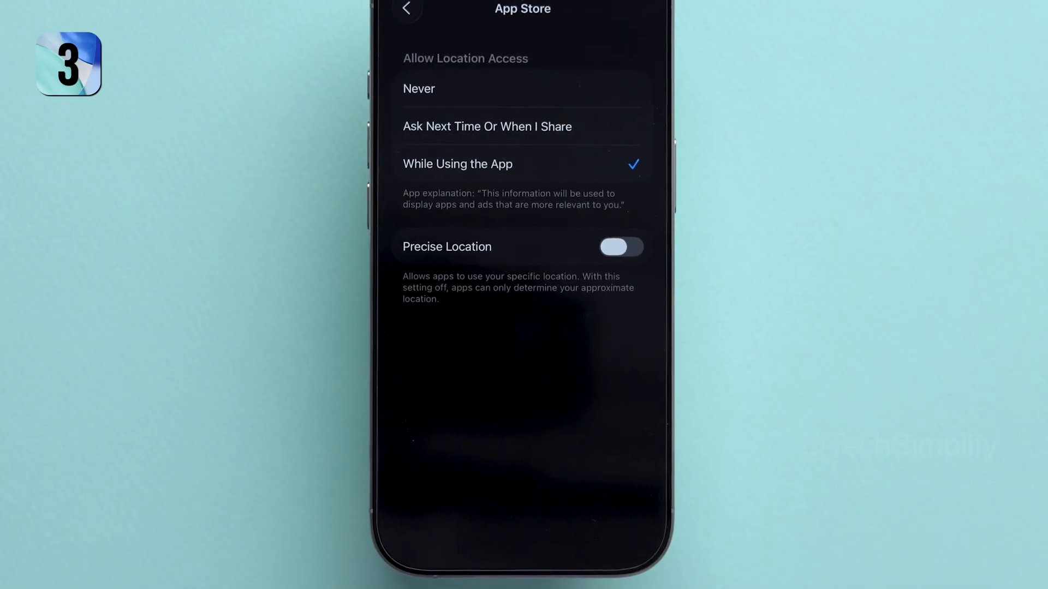
left_click(418, 89)
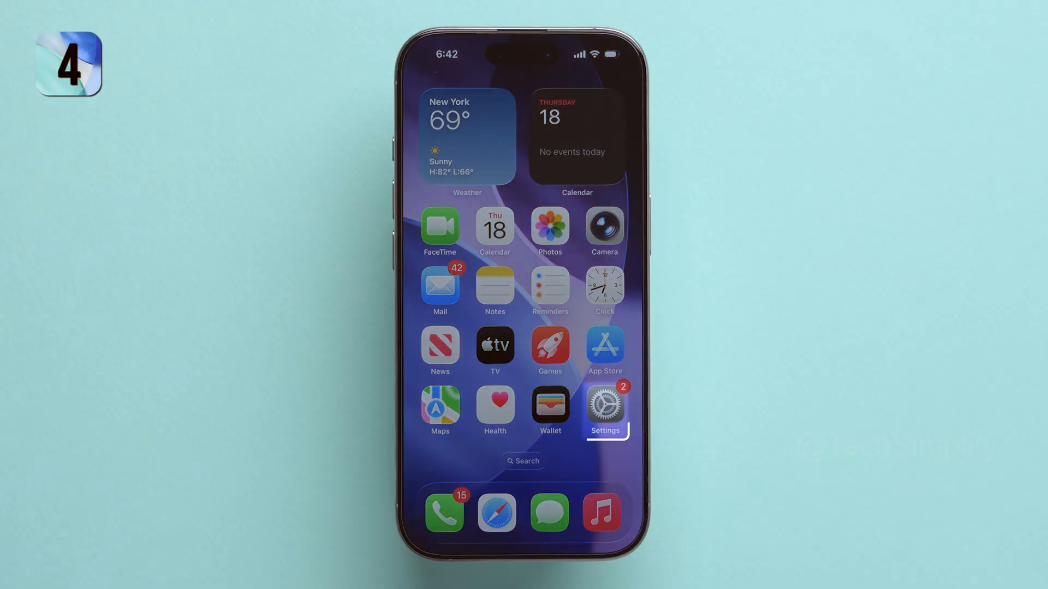
- Check App and System Activity battery usage, then swipe to the second home screen page
left_click(604, 409)
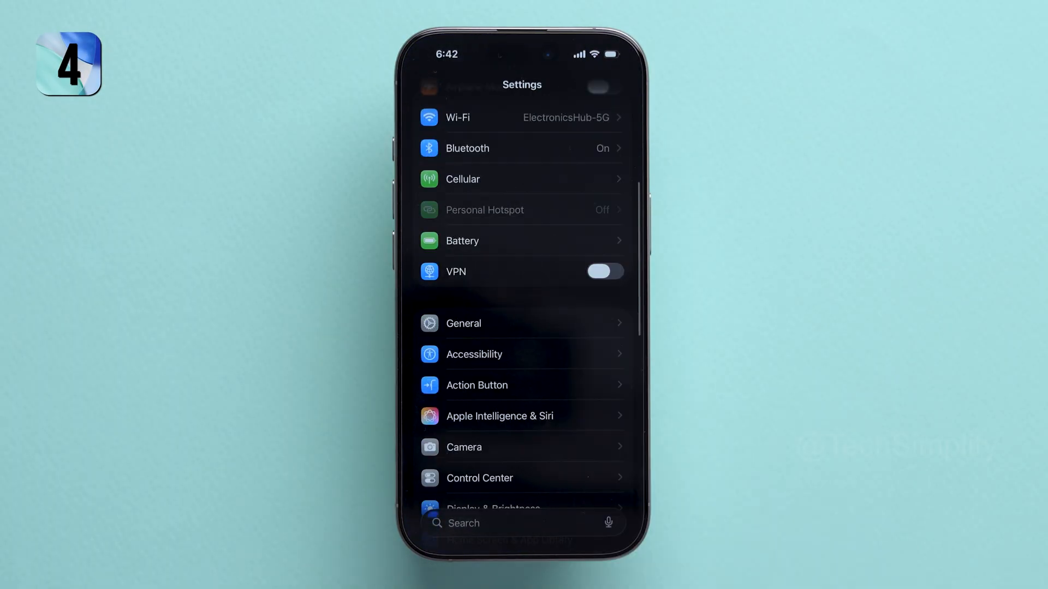
left_click(461, 241)
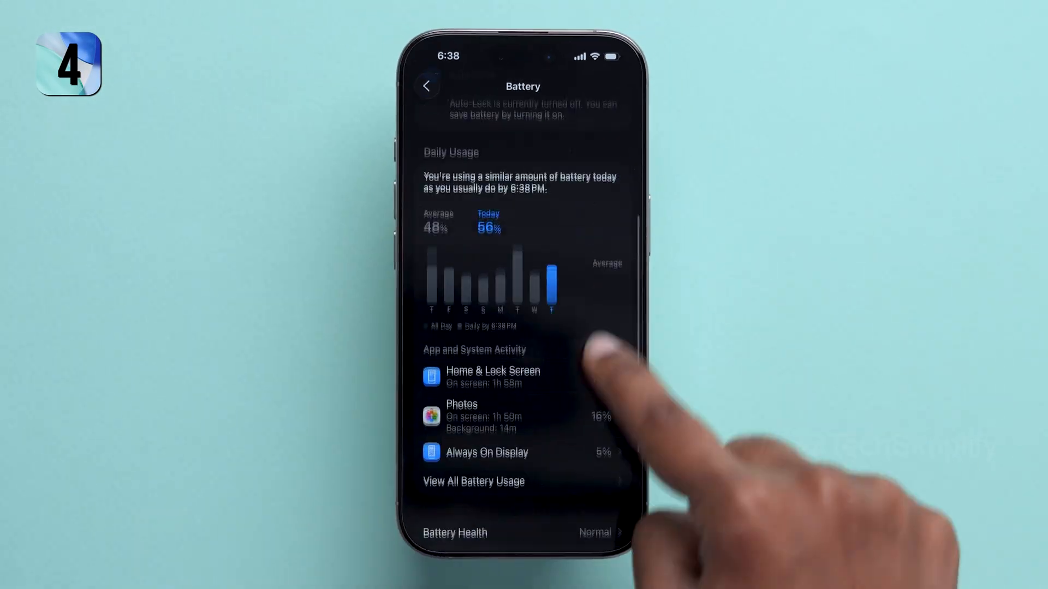
left_click(473, 482)
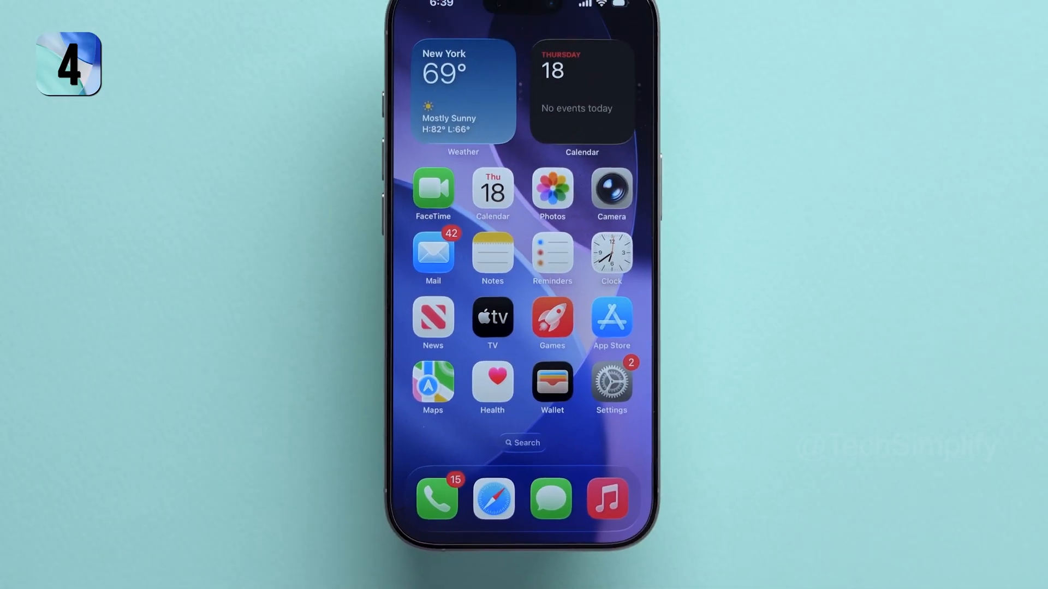
scroll("left", 3)
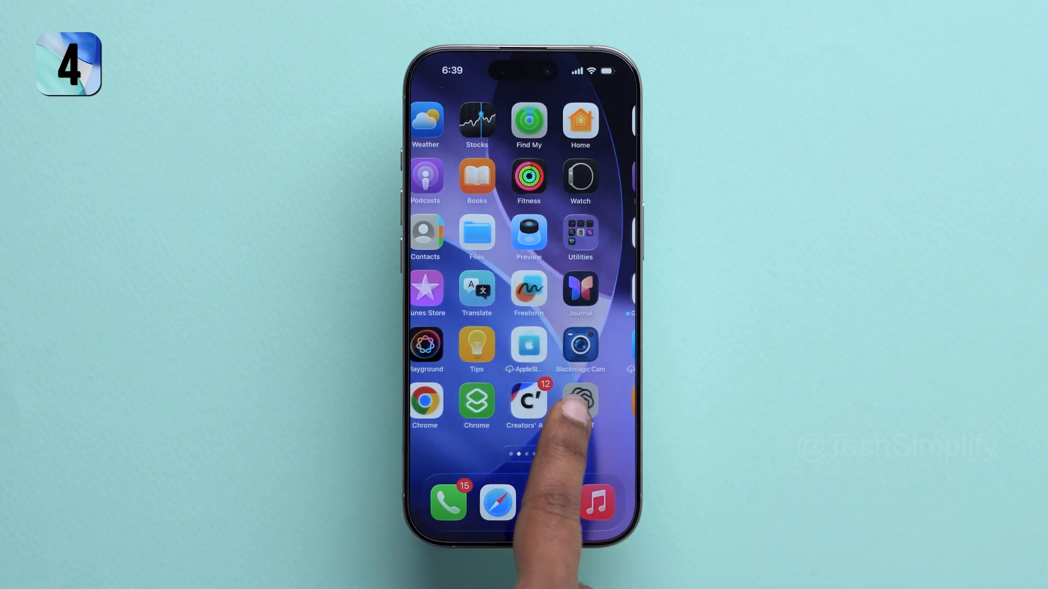
scroll("left", 3)
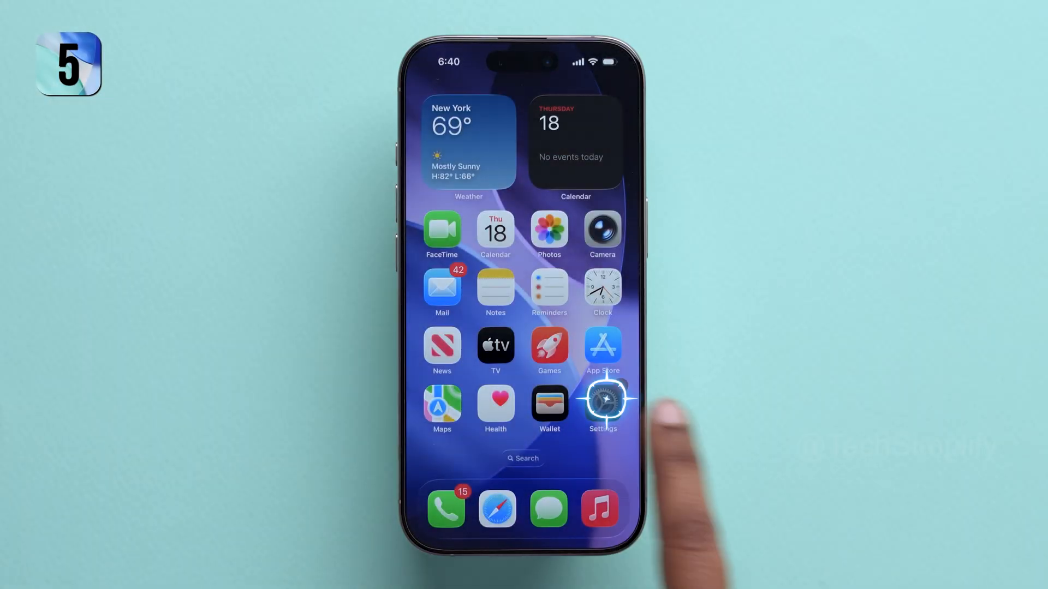
- Open Mail Accounts under Settings > Apps > Mail to adjust the mail fetch schedule
left_click(601, 404)
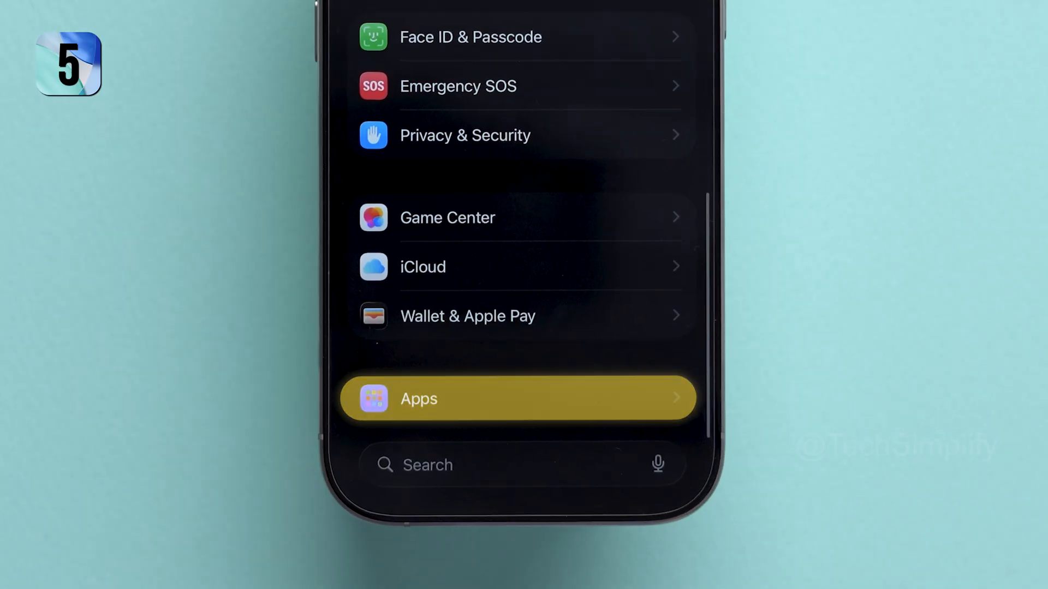
left_click(419, 398)
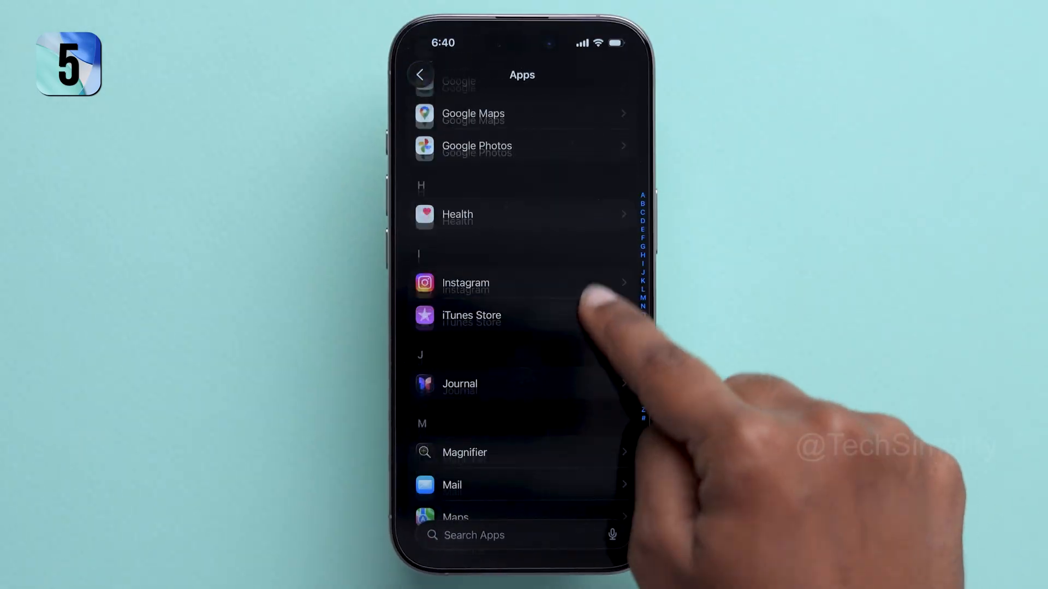
left_click(451, 485)
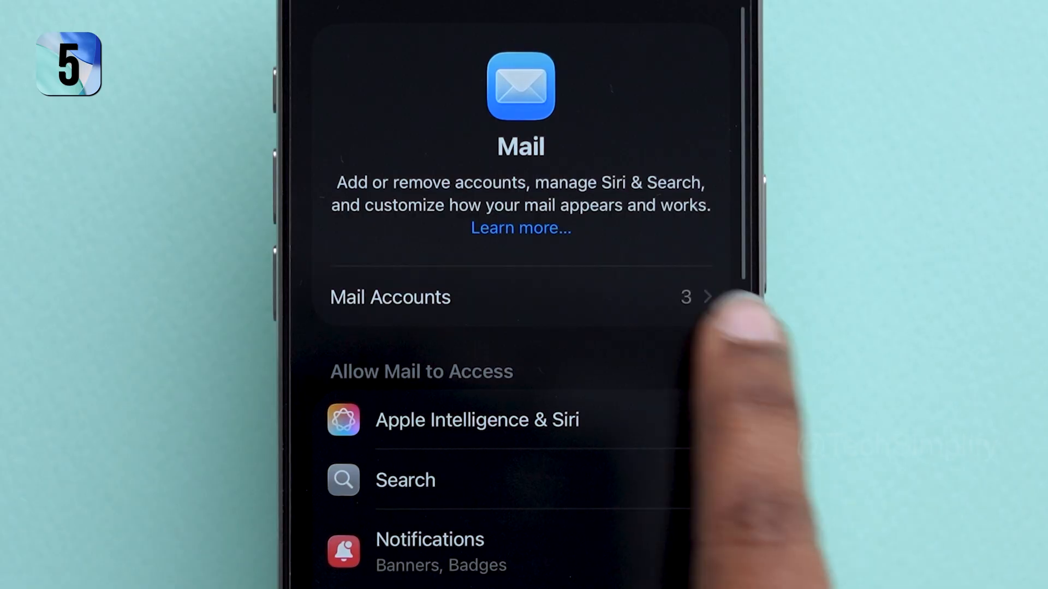
left_click(390, 297)
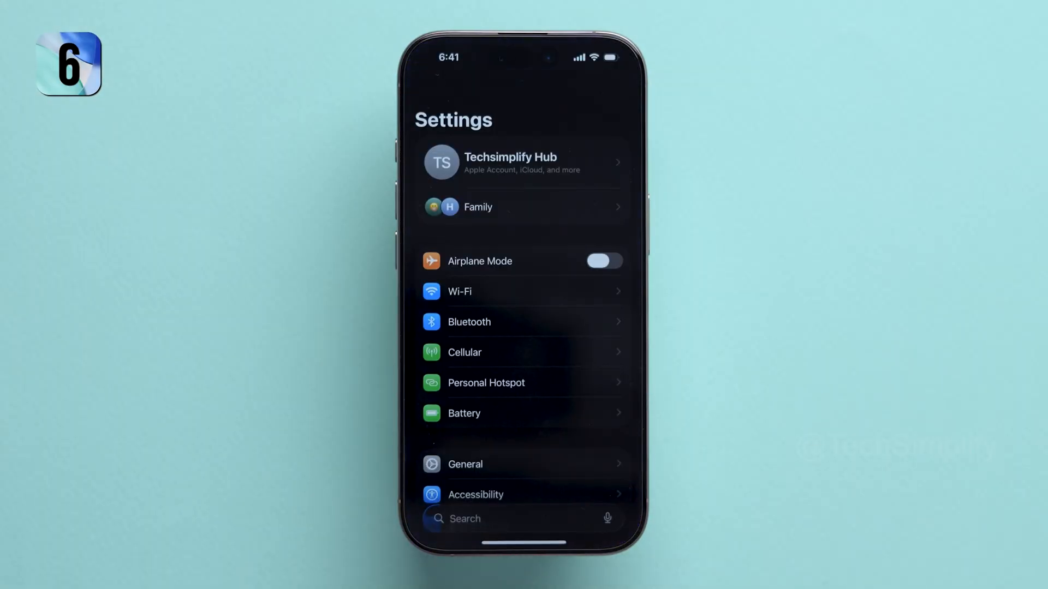
- Switch on Reduce Motion on the Accessibility Motion page
scroll("down", 3)
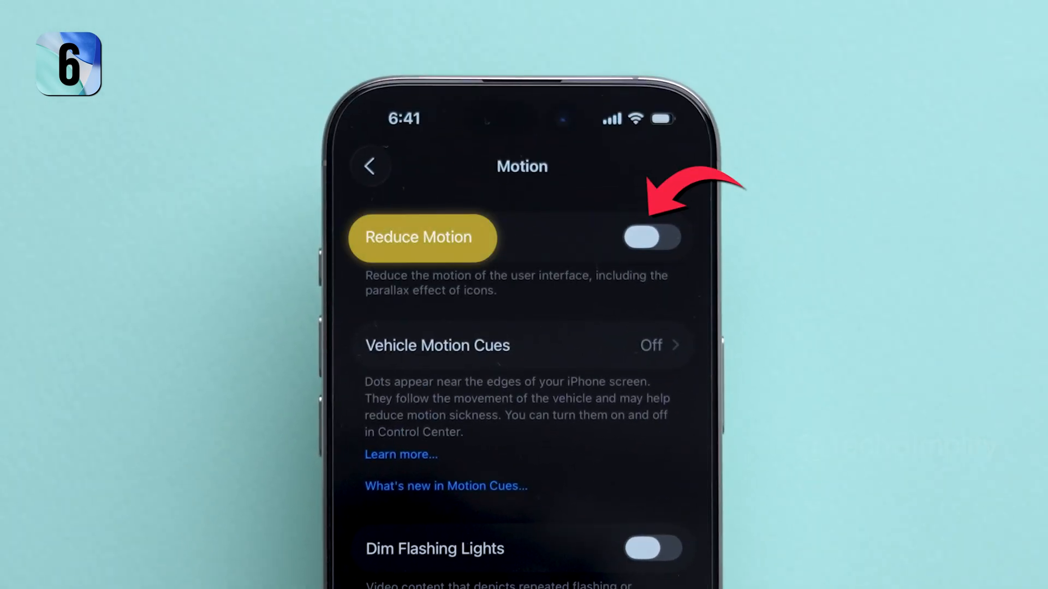
left_click(652, 238)
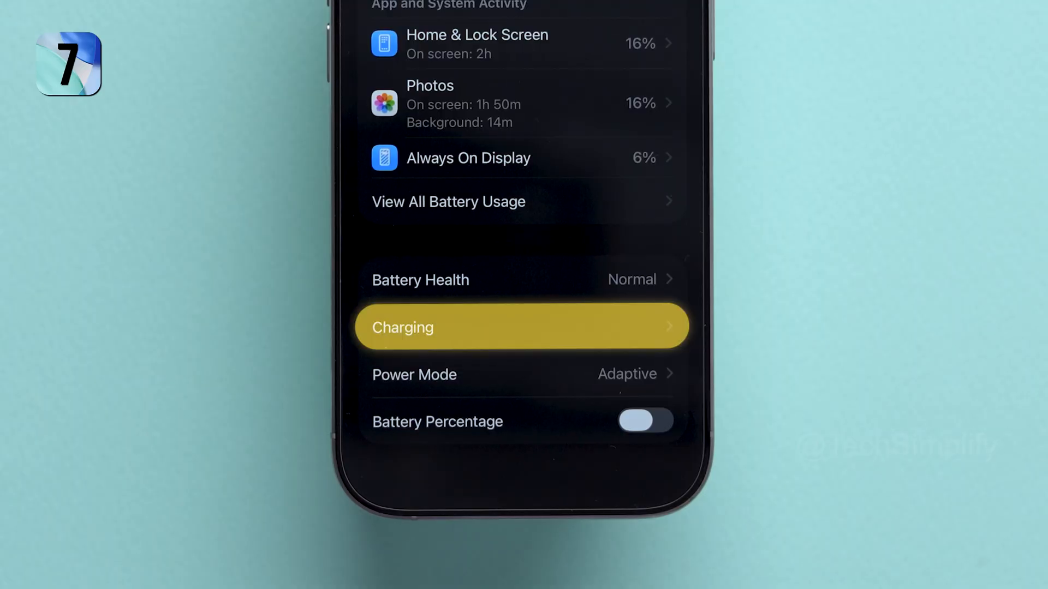
- Switch on Optimized Battery Charging under Battery > Charging, then return home
left_click(521, 327)
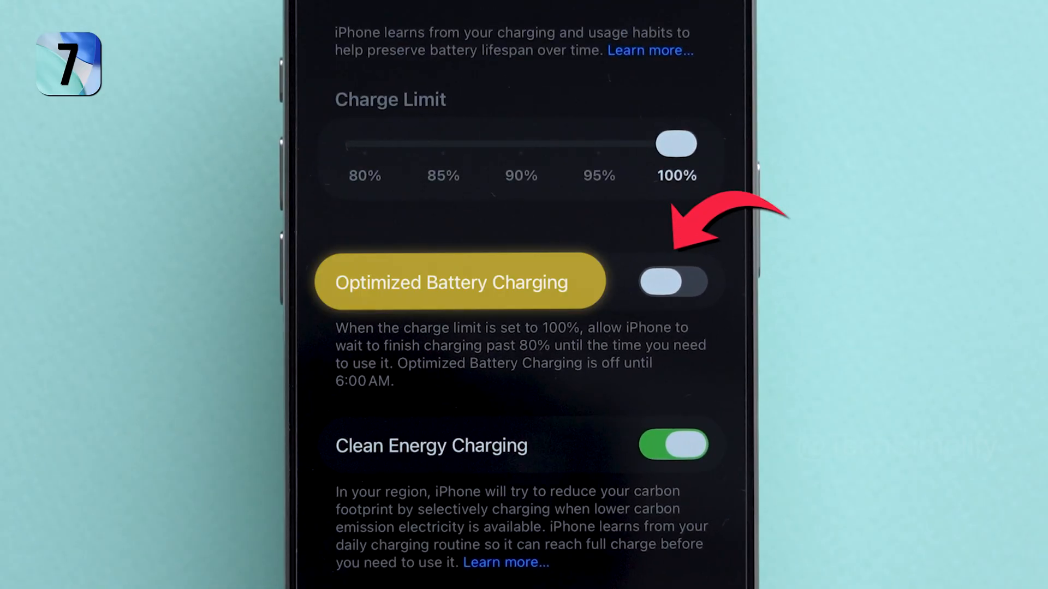
left_click(672, 282)
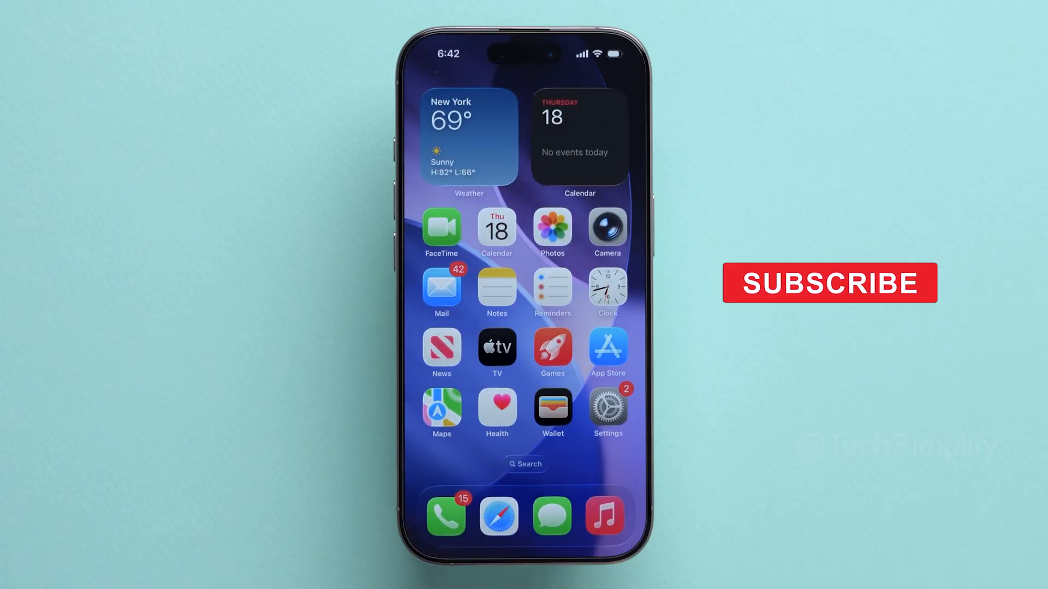
left_click(829, 282)
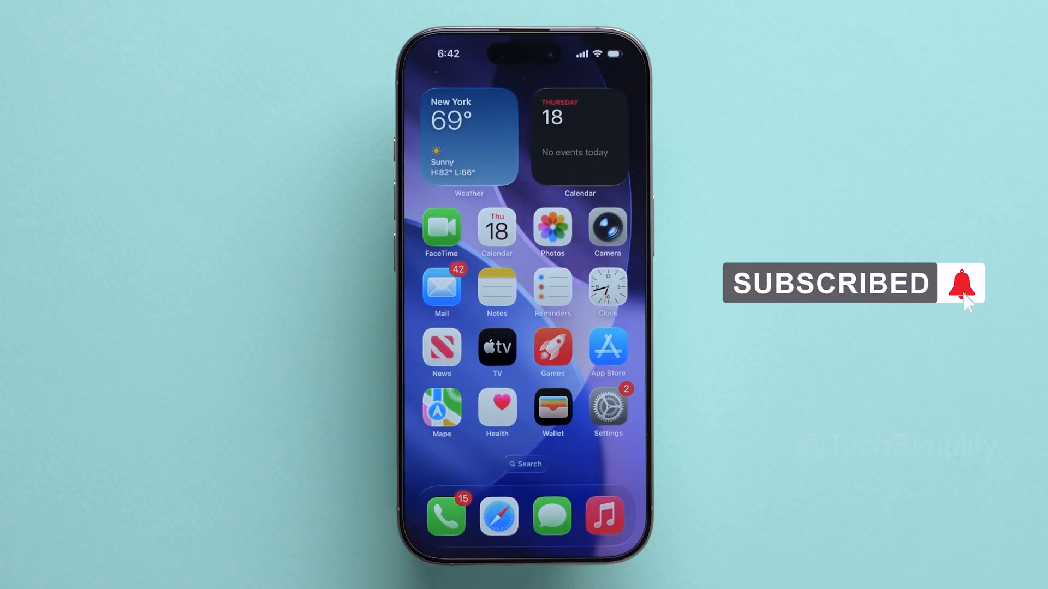